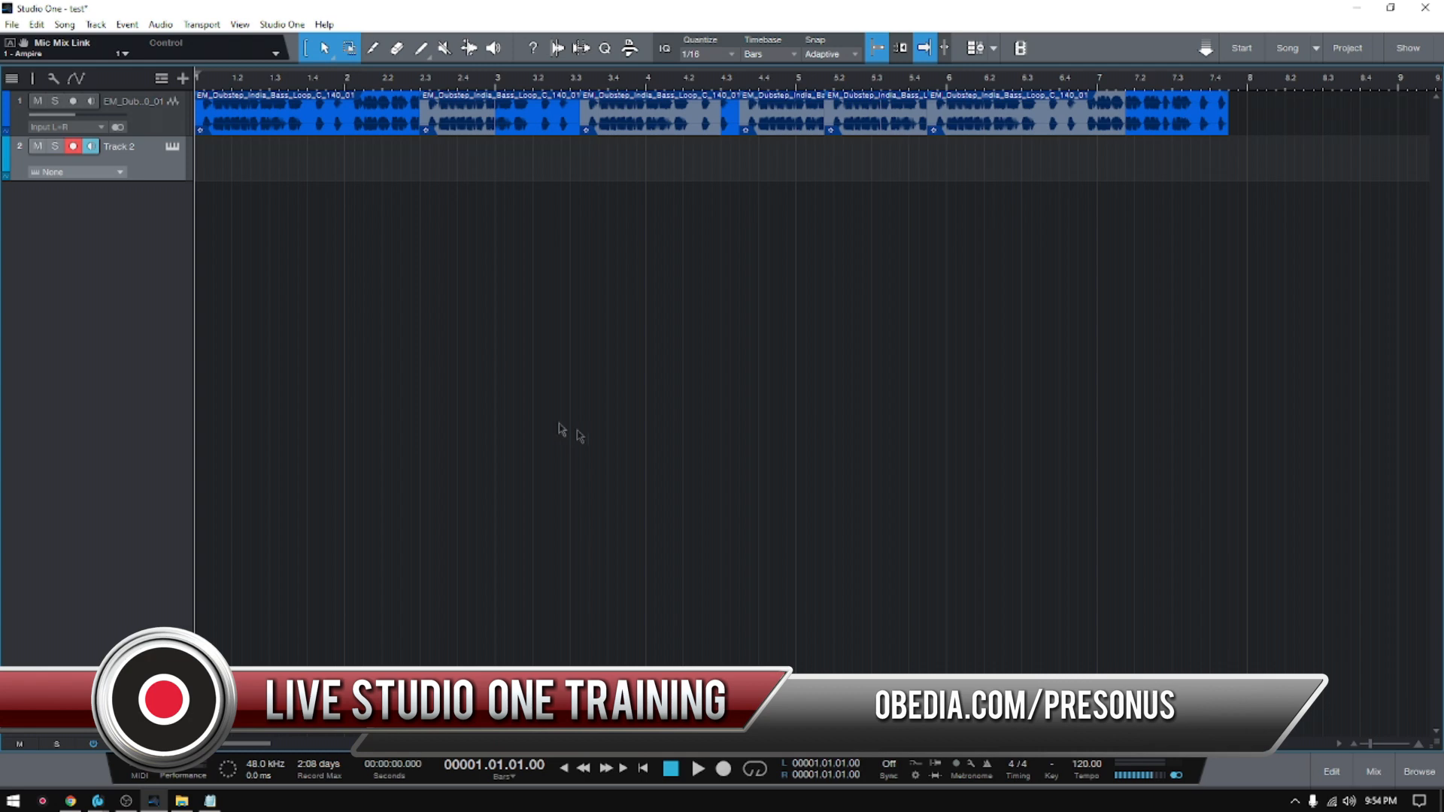
- Open the View menu to reach the Chord Display option
click(238, 24)
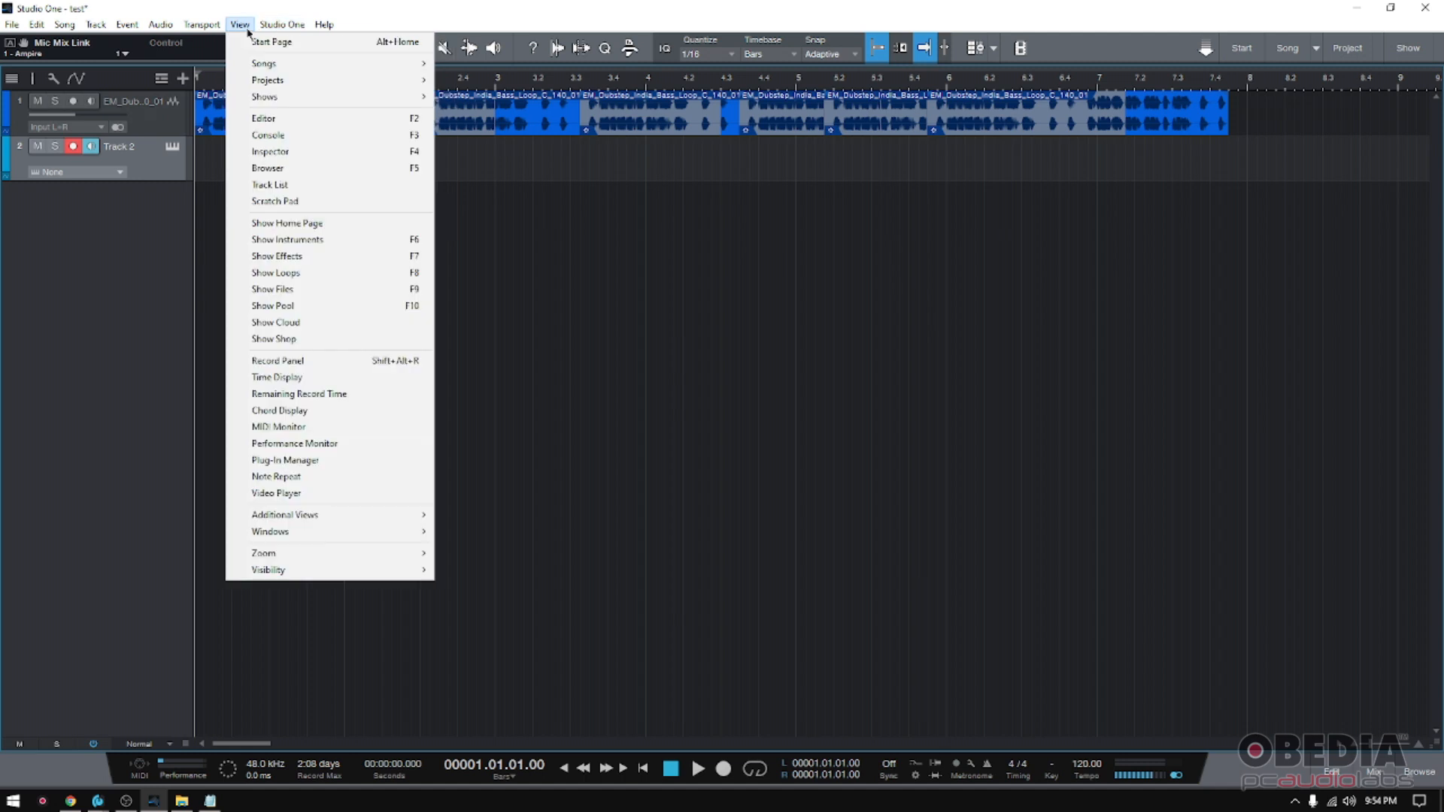
mouse_move(290, 410)
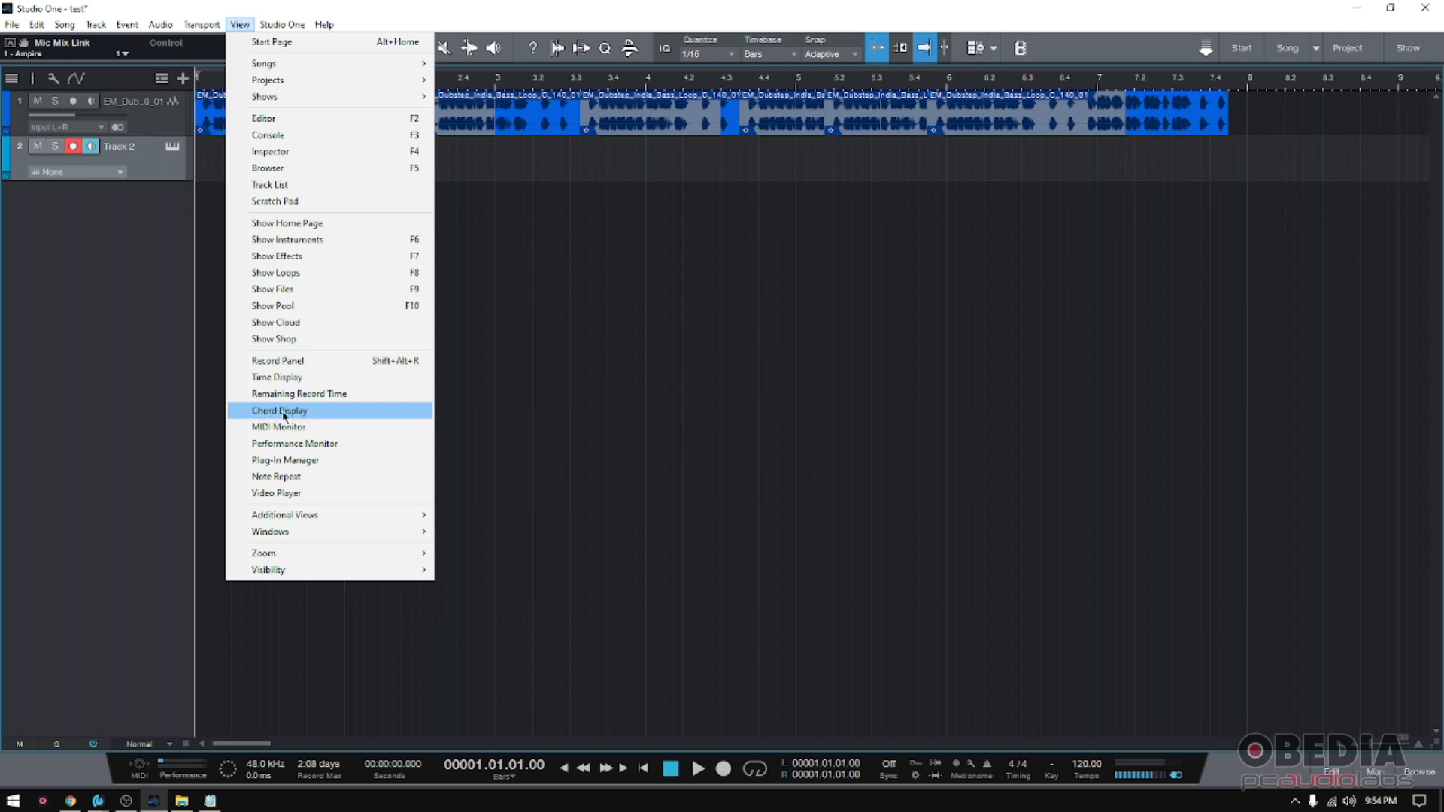
- Open the Chord Display window and set it to Chord Track mode
click(279, 411)
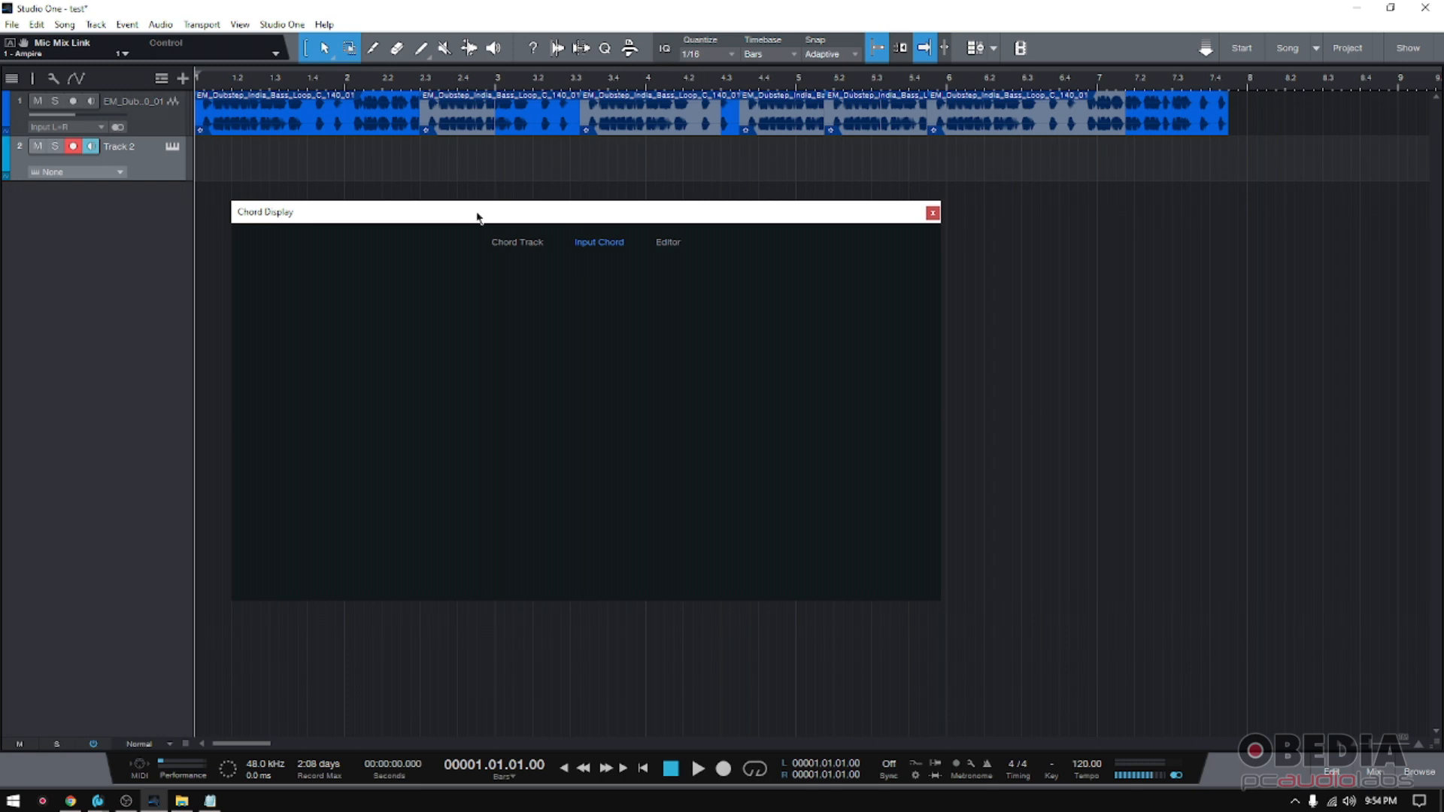
click(668, 242)
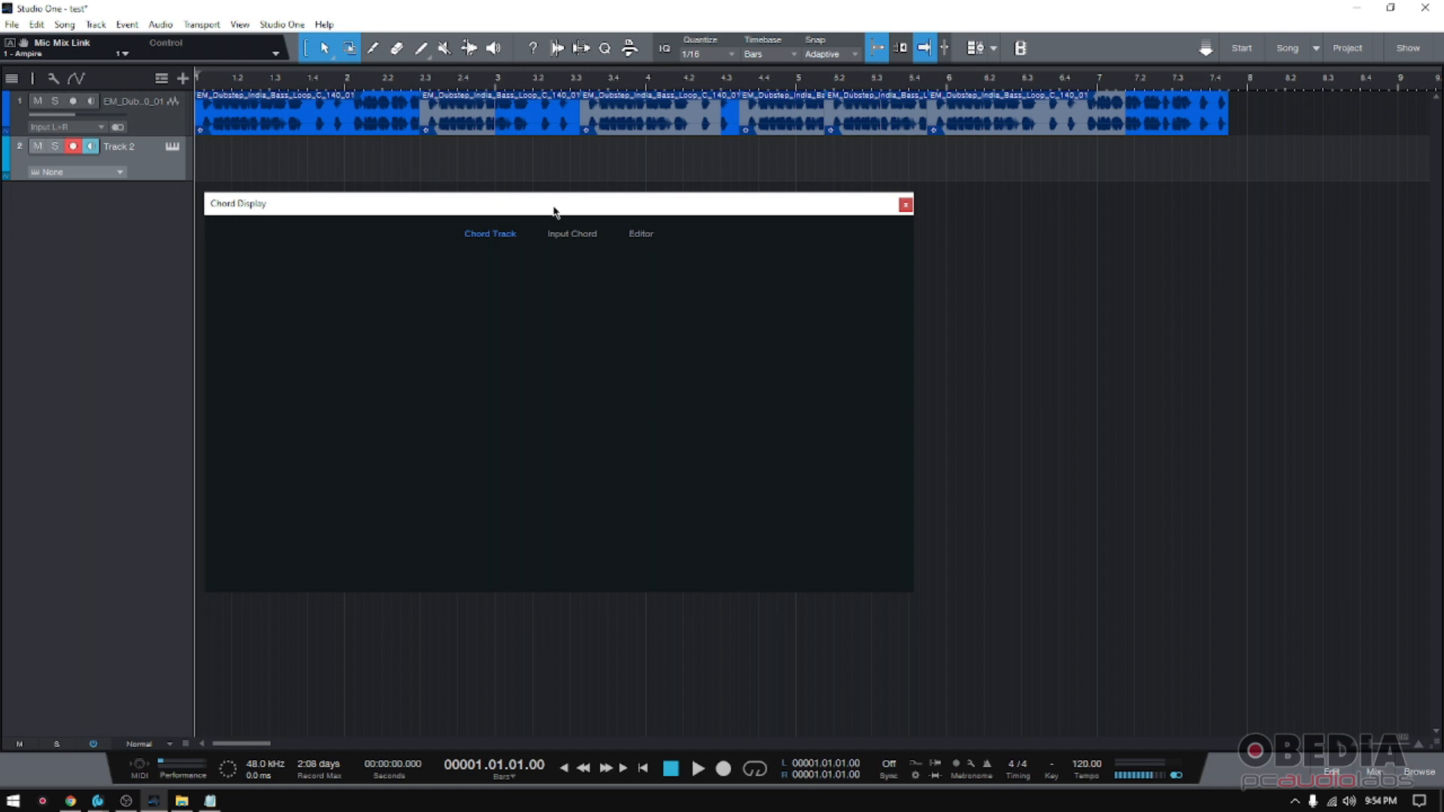
mouse_move(561, 235)
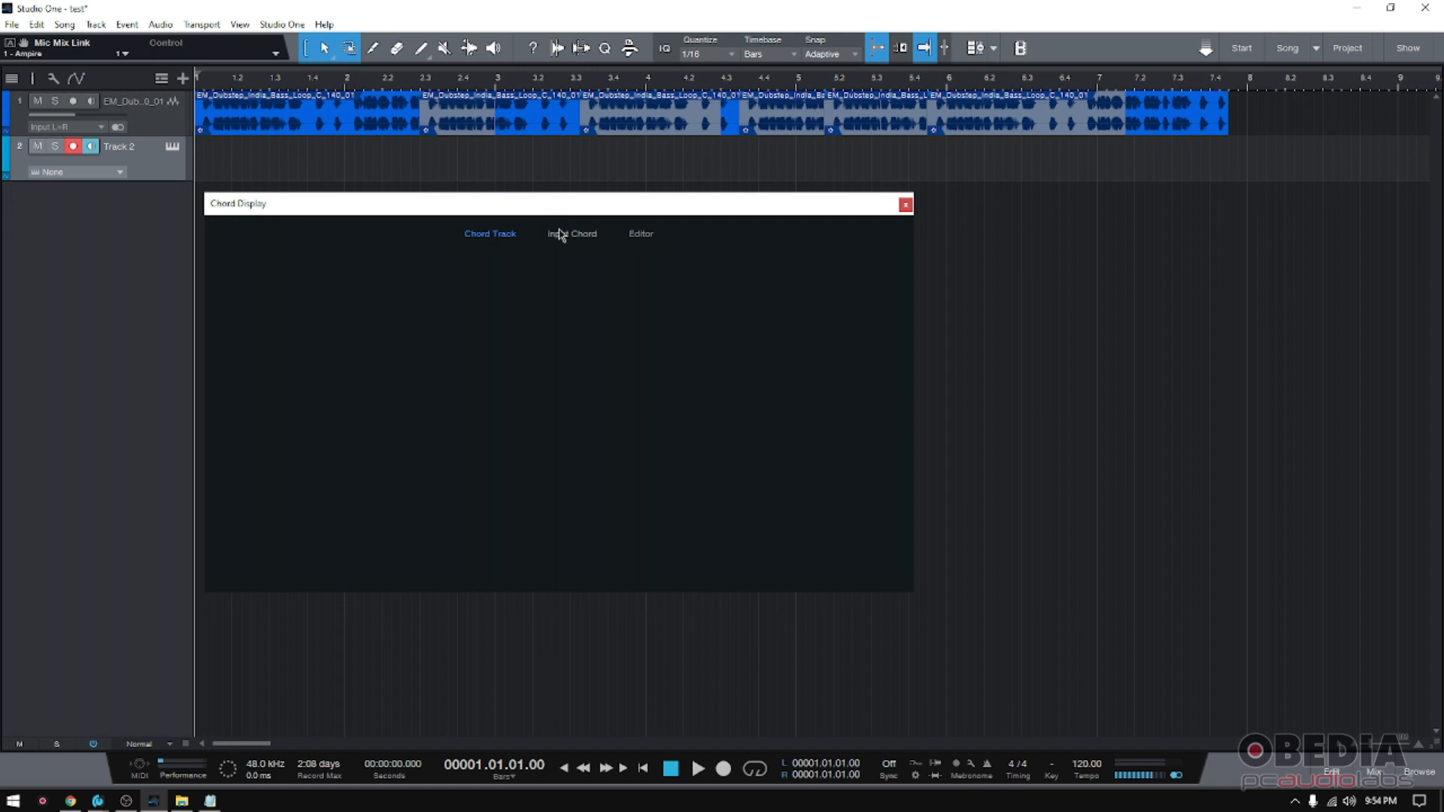
mouse_move(577, 241)
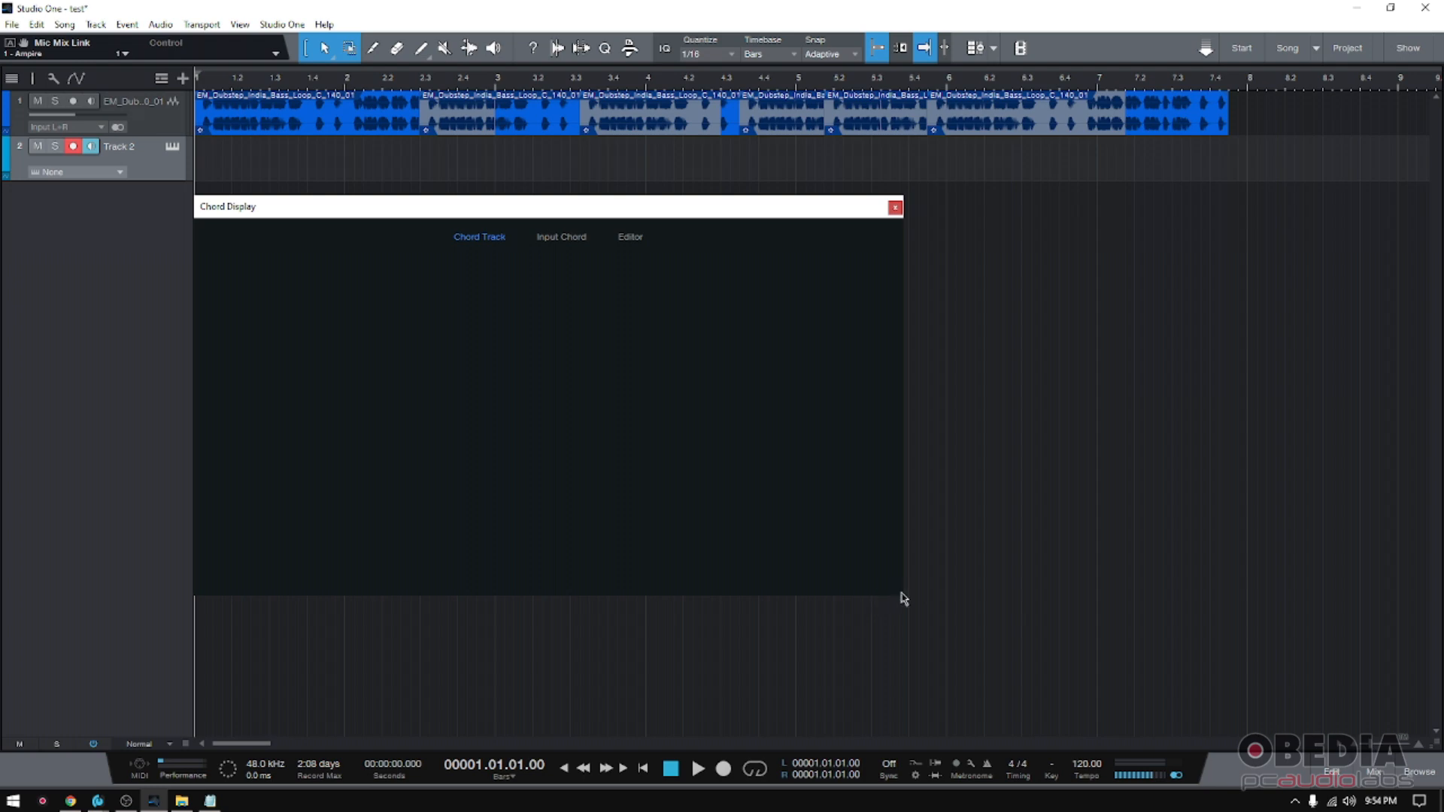
- Enlarge the Chord Display window and switch its mode to Chord Track
drag(902, 497, 553, 497)
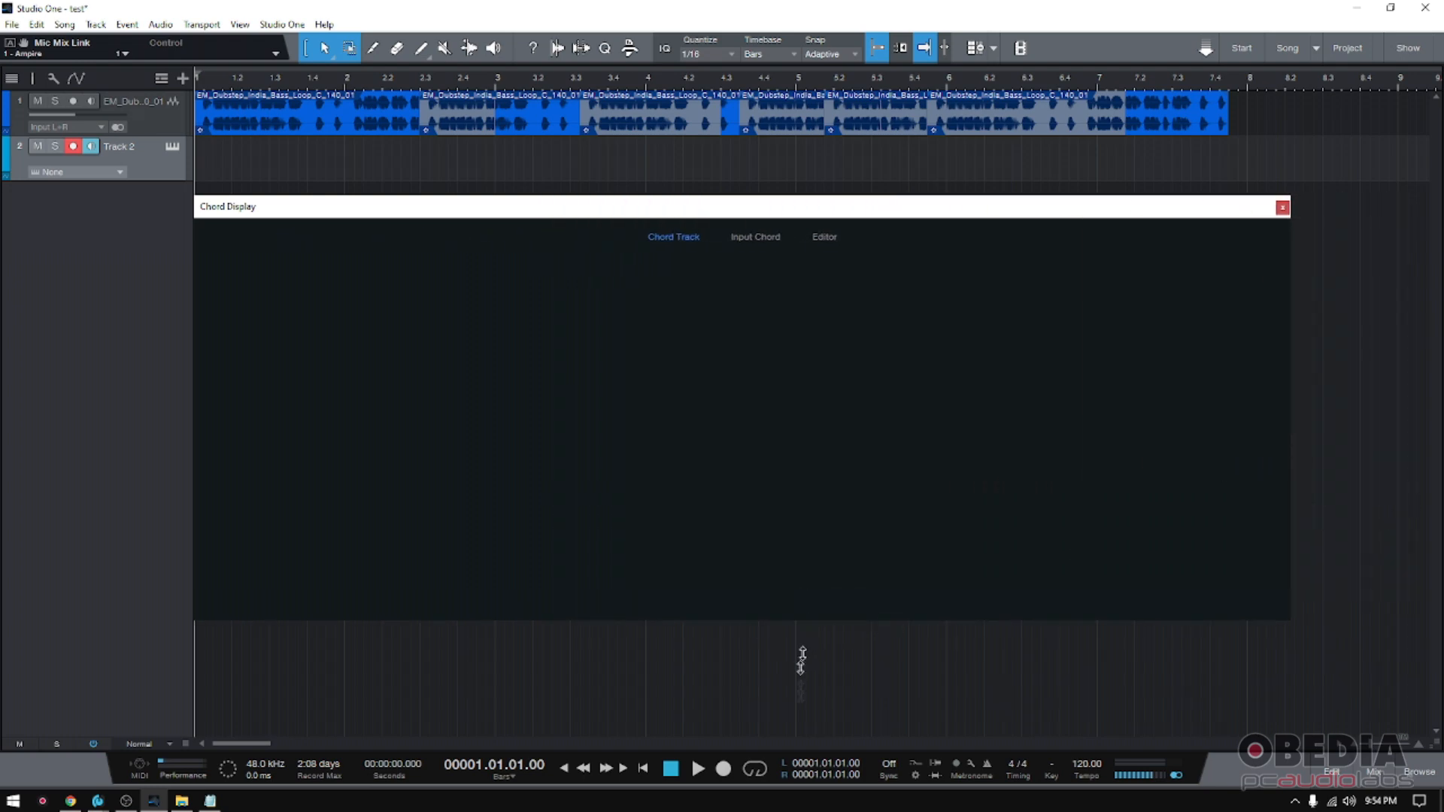
mouse_move(1286, 370)
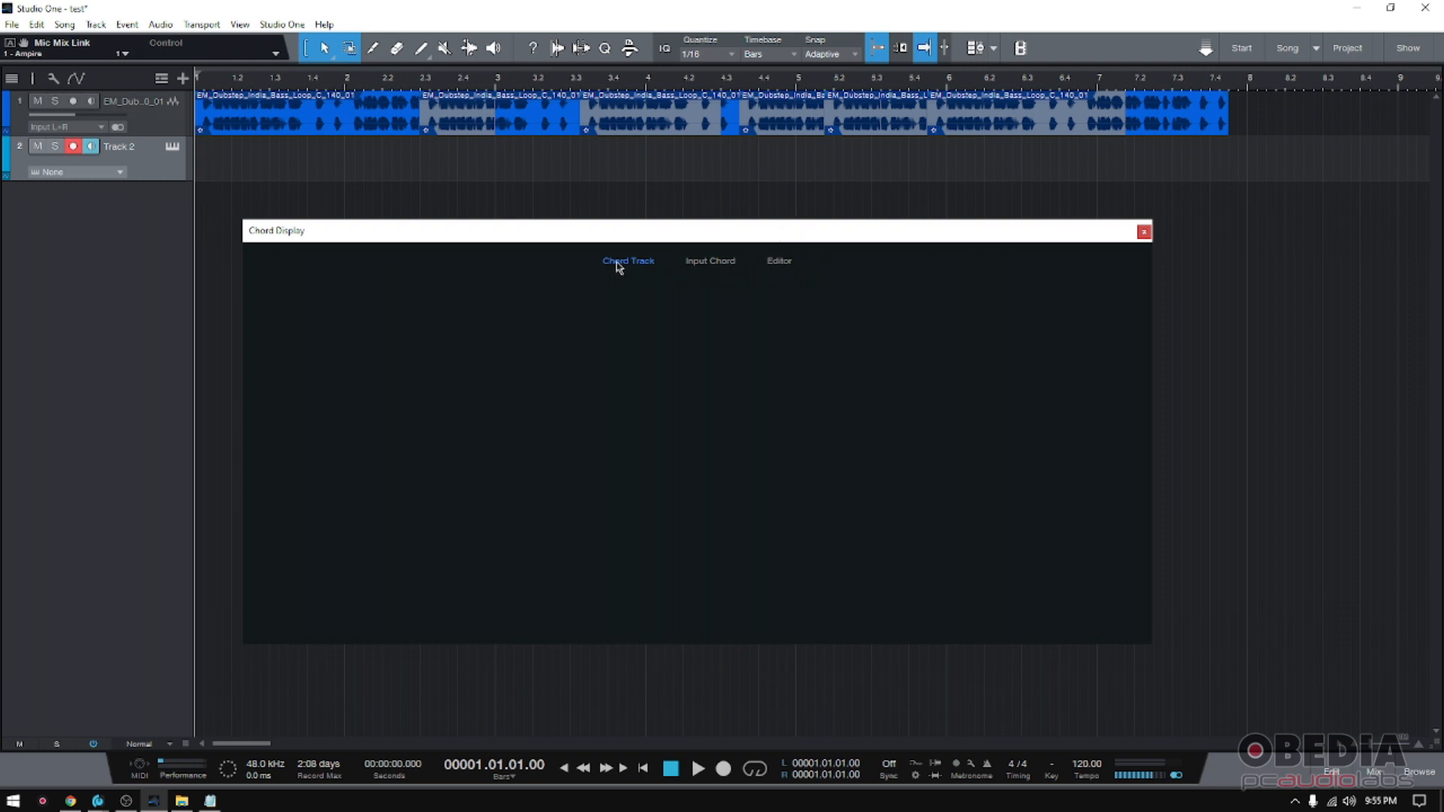
mouse_move(637, 269)
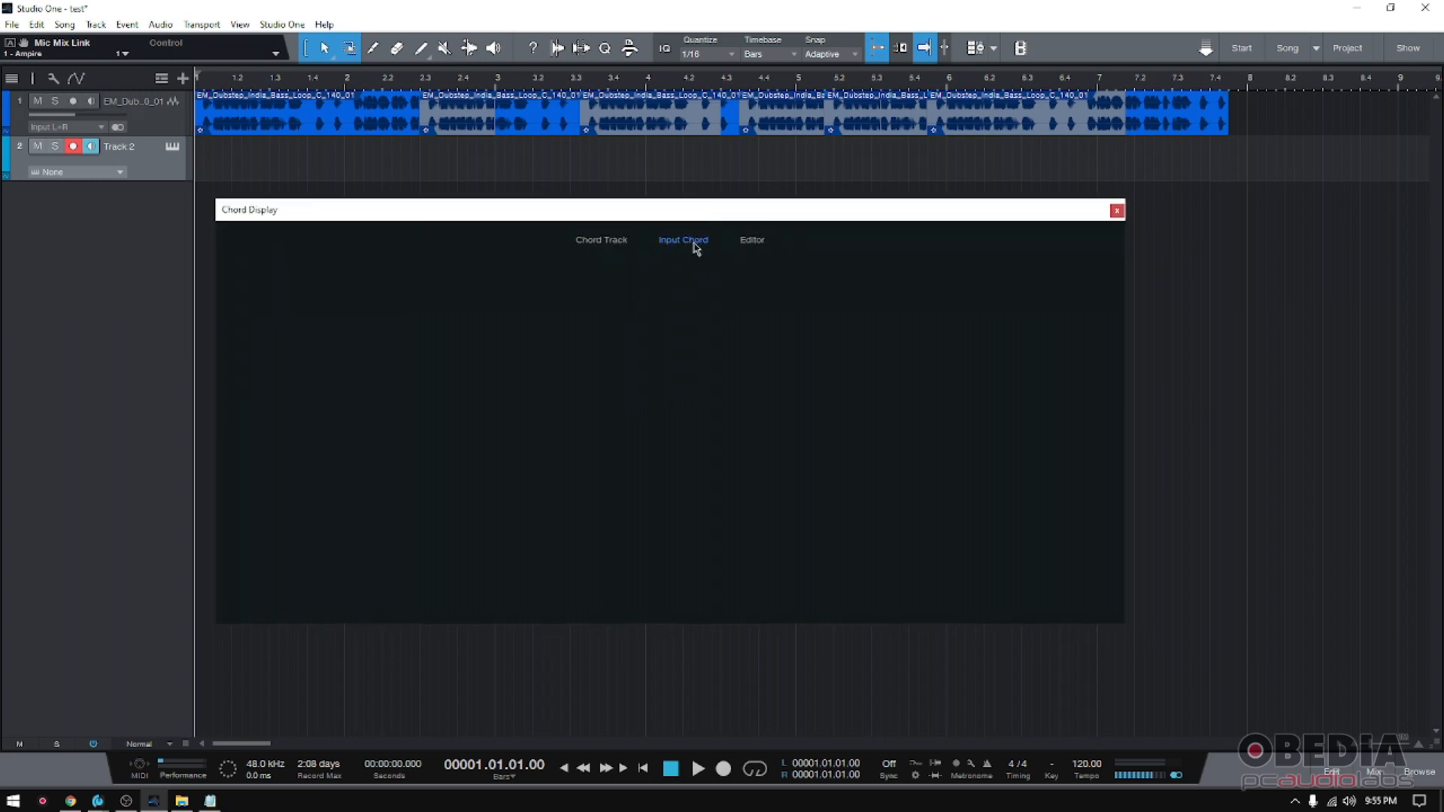
mouse_move(696, 248)
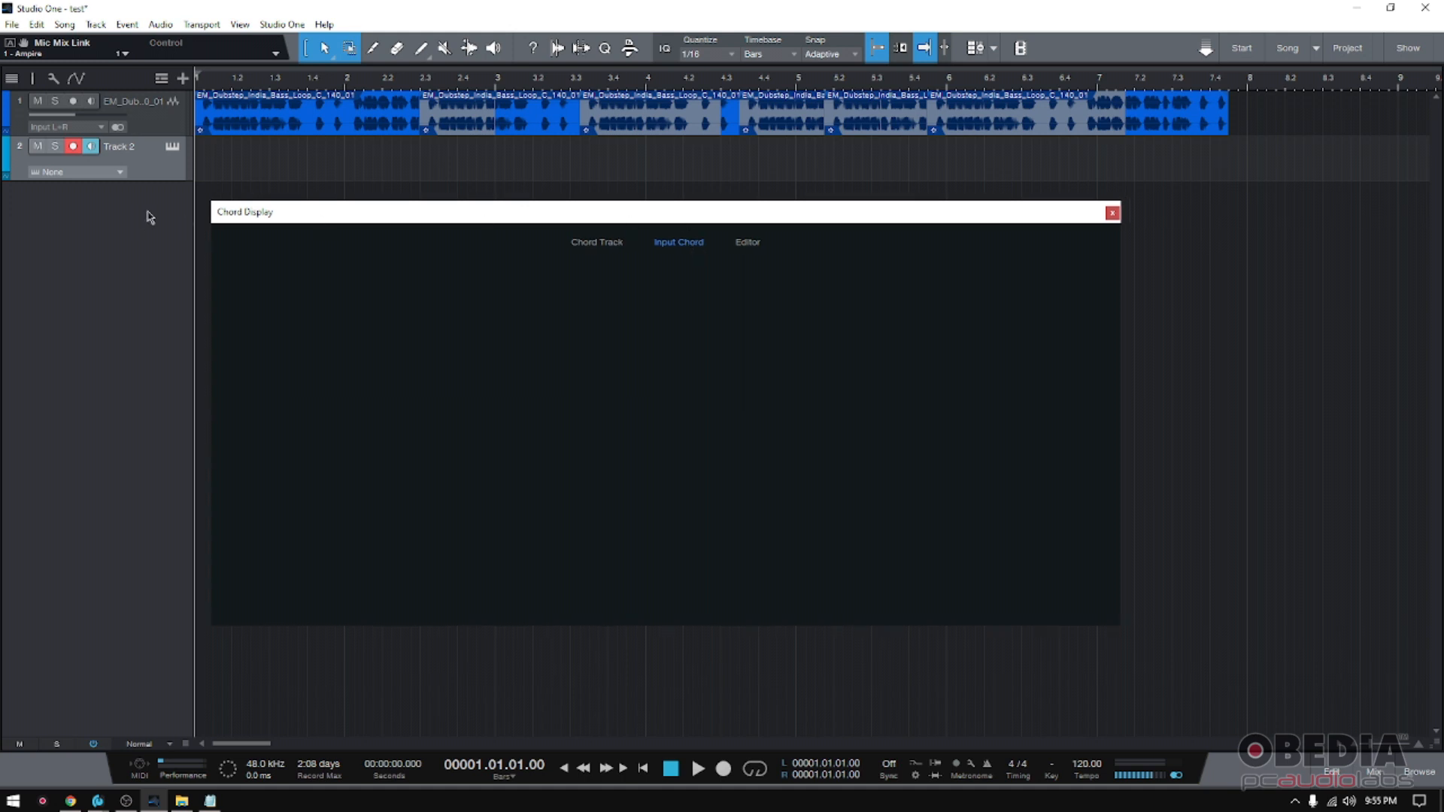
mouse_move(460, 228)
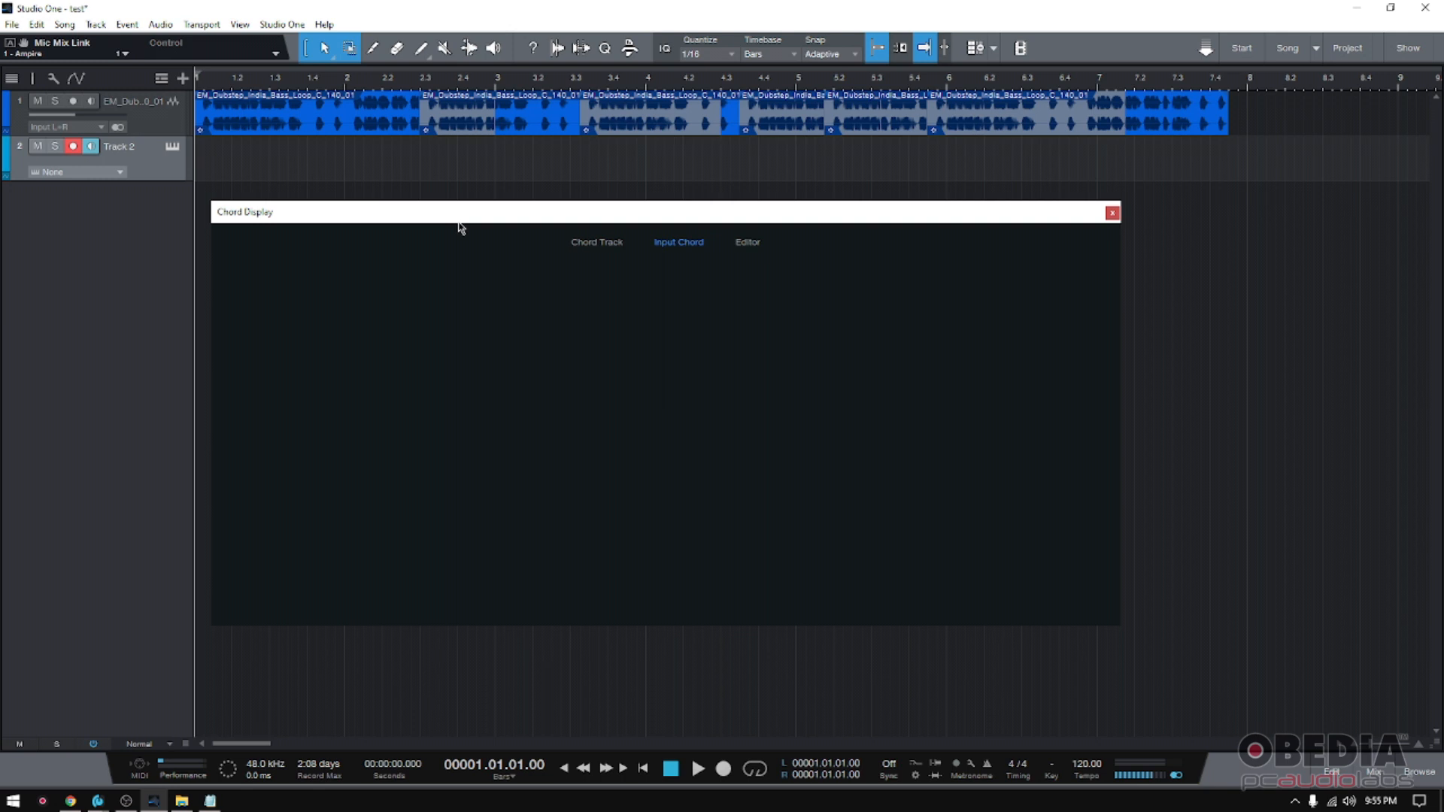
click(597, 242)
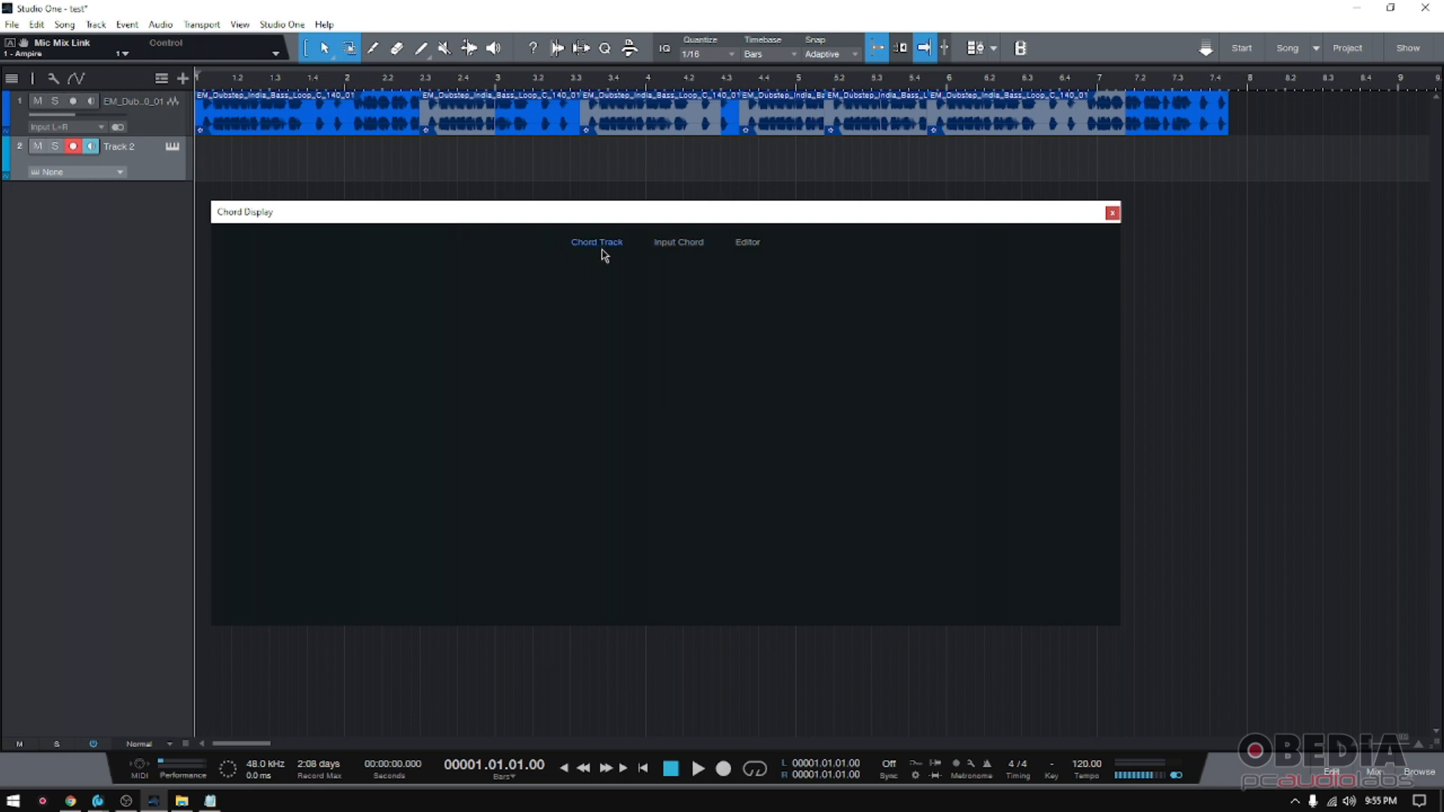
mouse_move(612, 253)
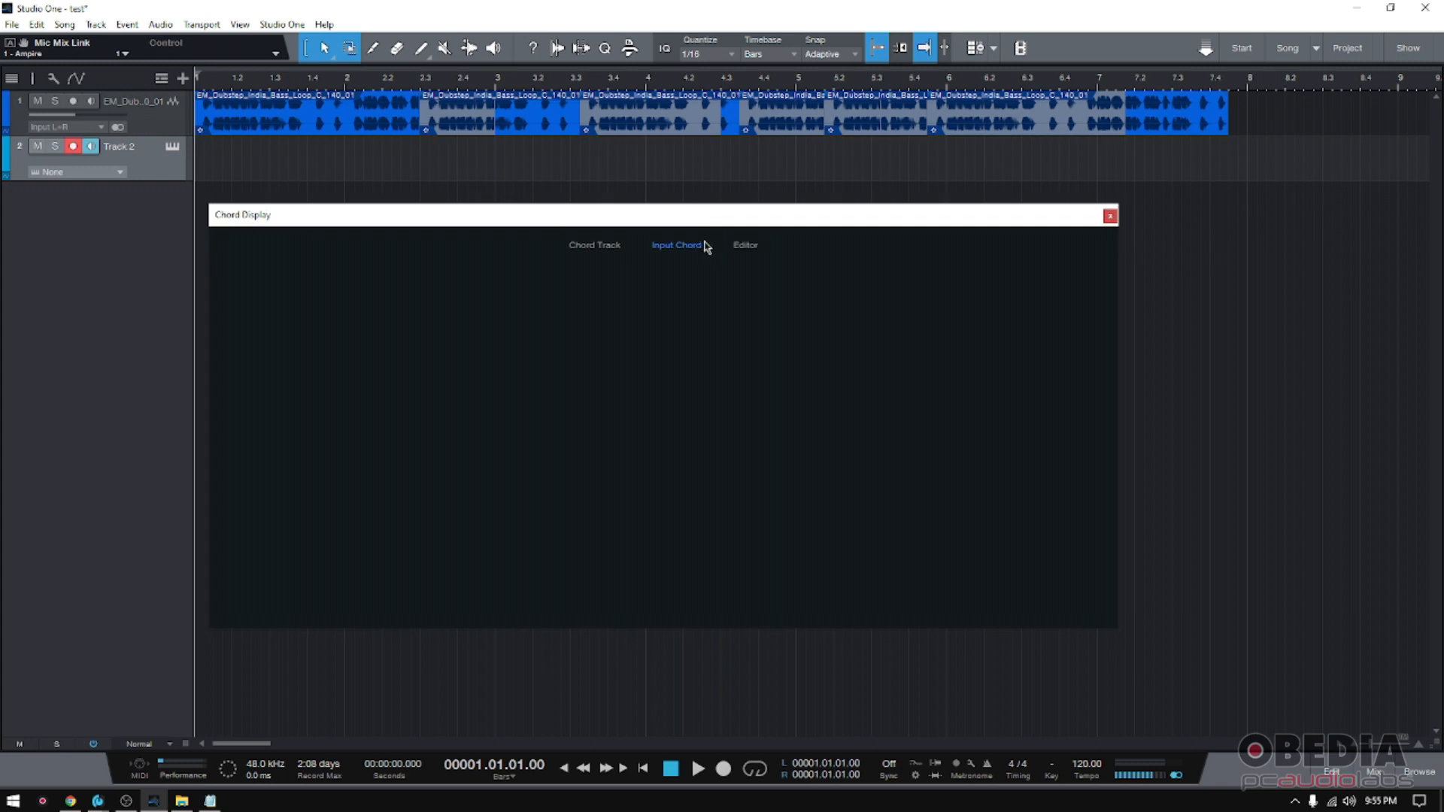
mouse_move(711, 247)
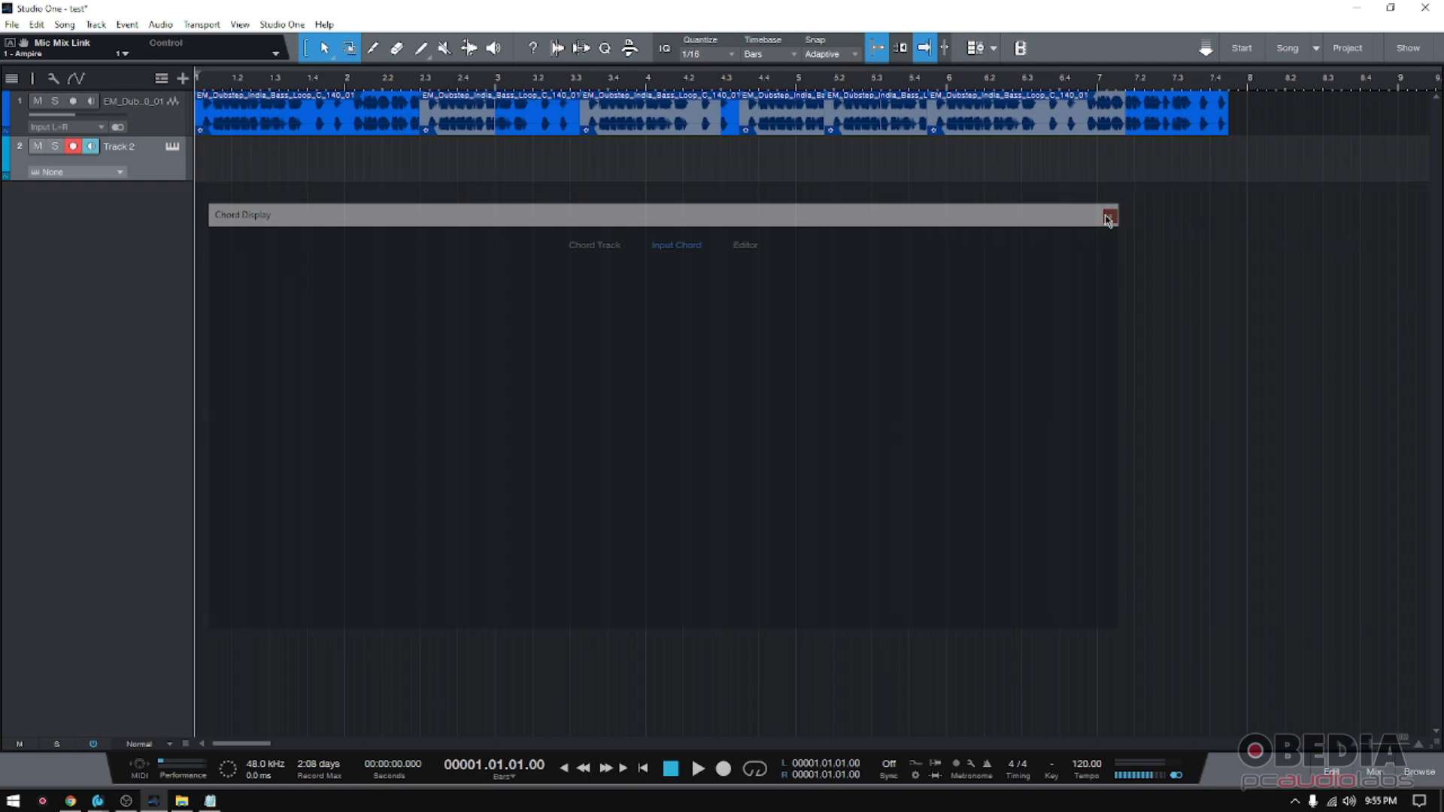
- Close the Chord Display window, then reopen it from the View menu
click(1109, 219)
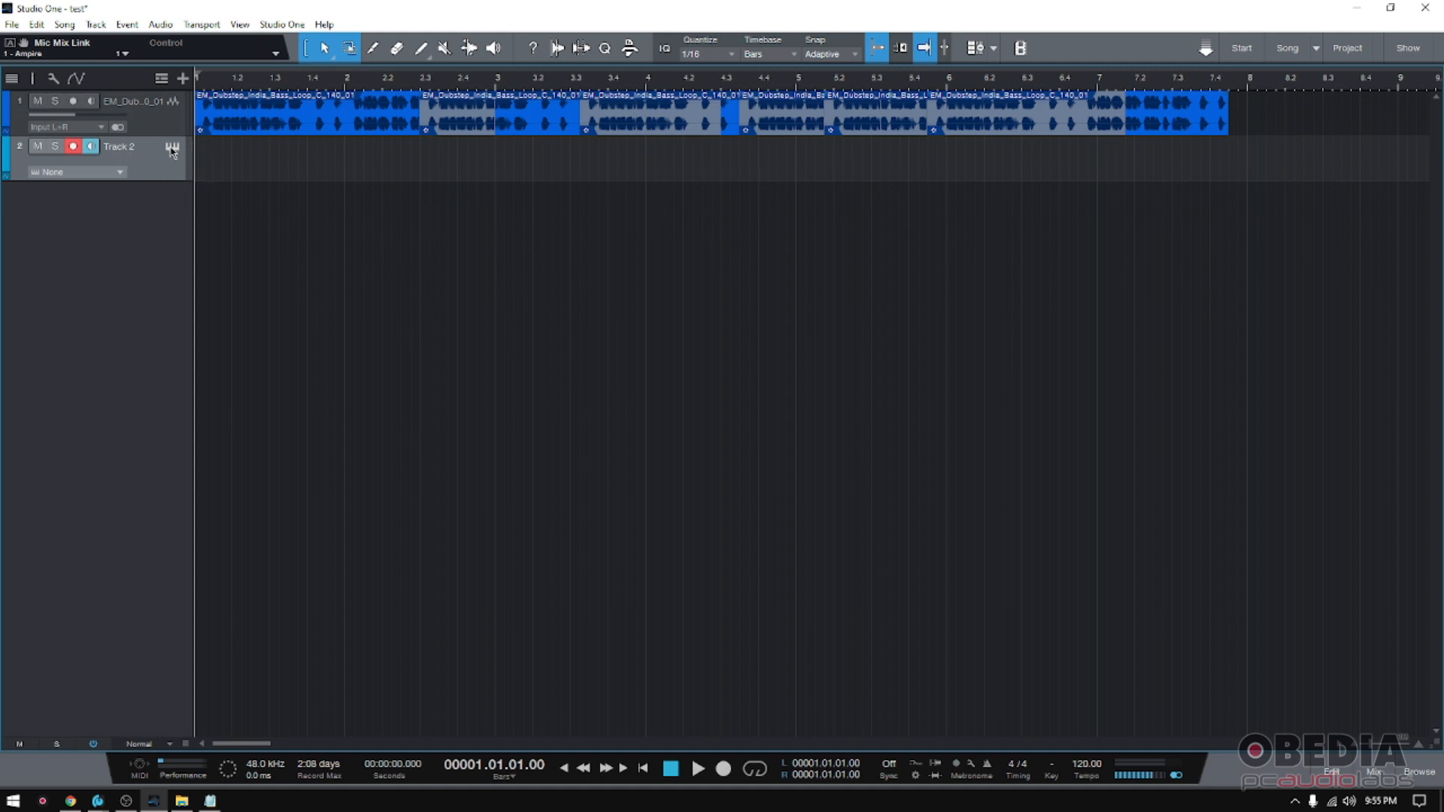
mouse_move(152, 151)
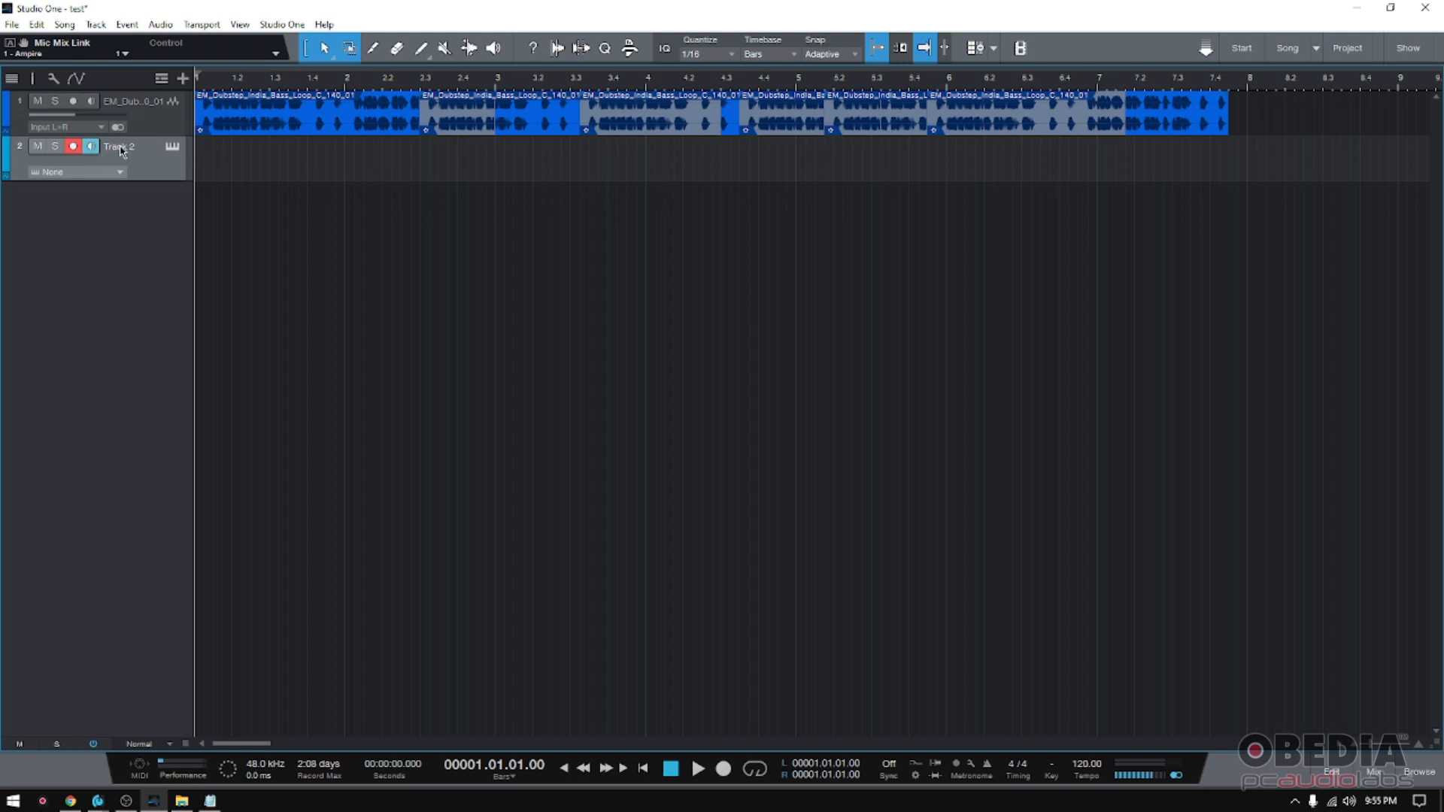
mouse_move(175, 236)
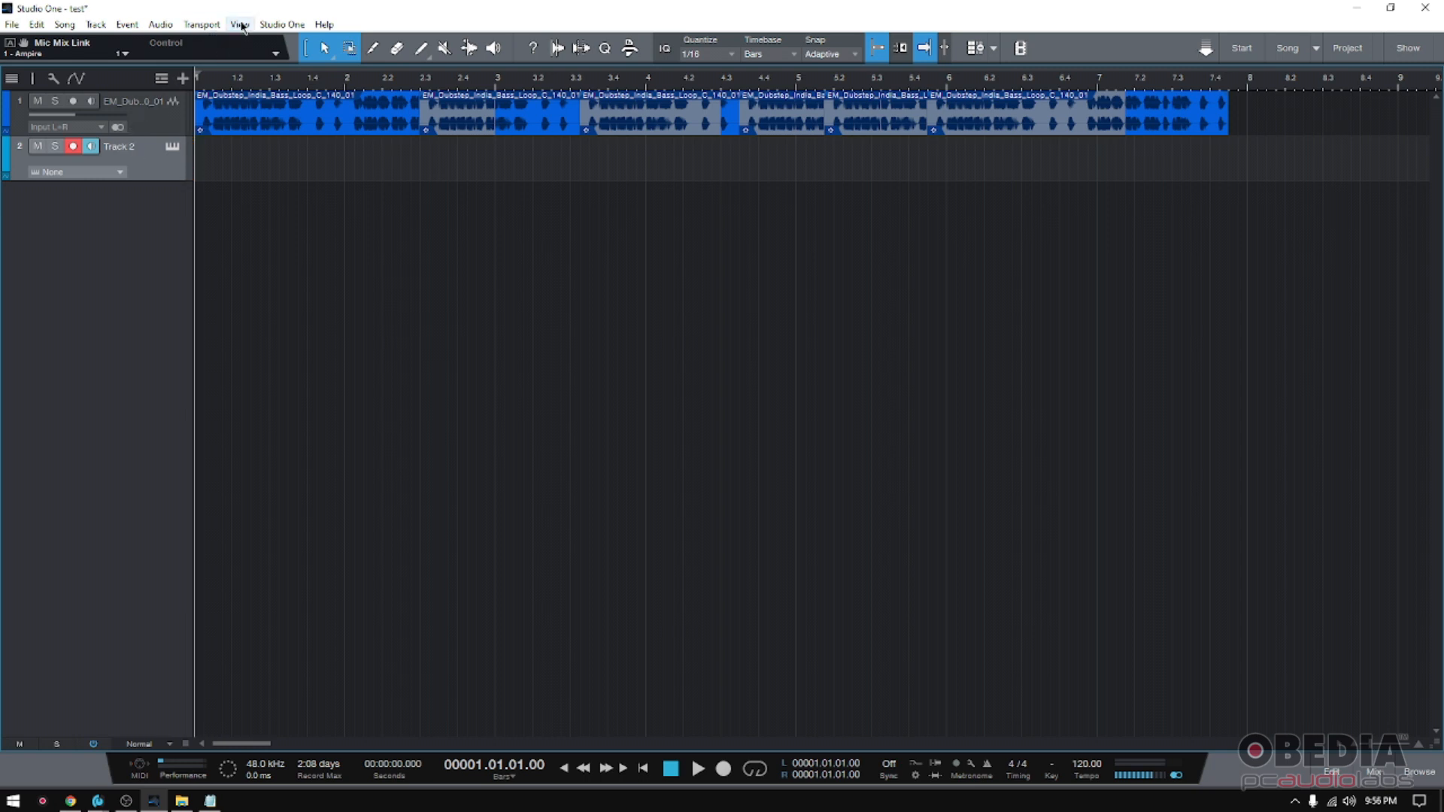
click(238, 24)
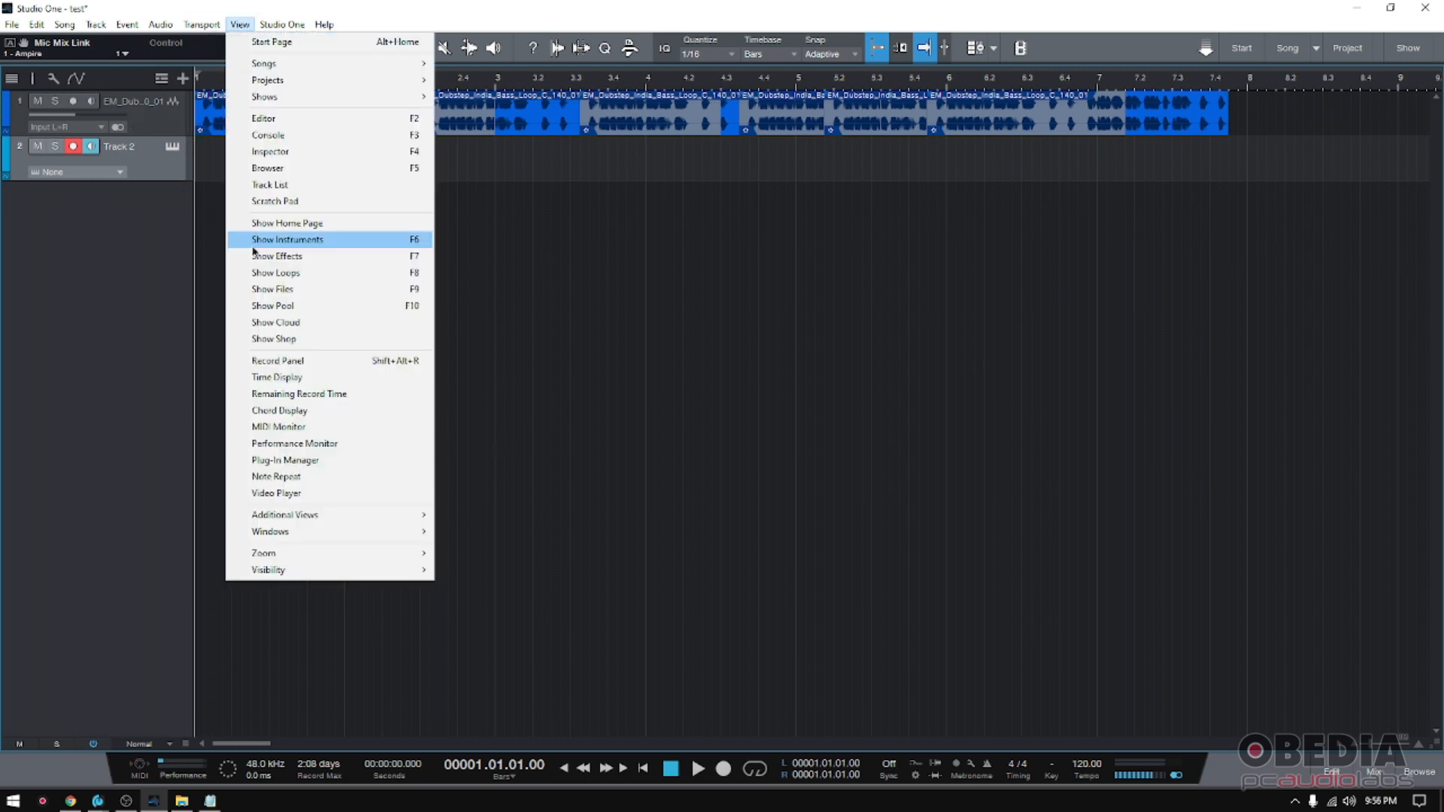
click(279, 411)
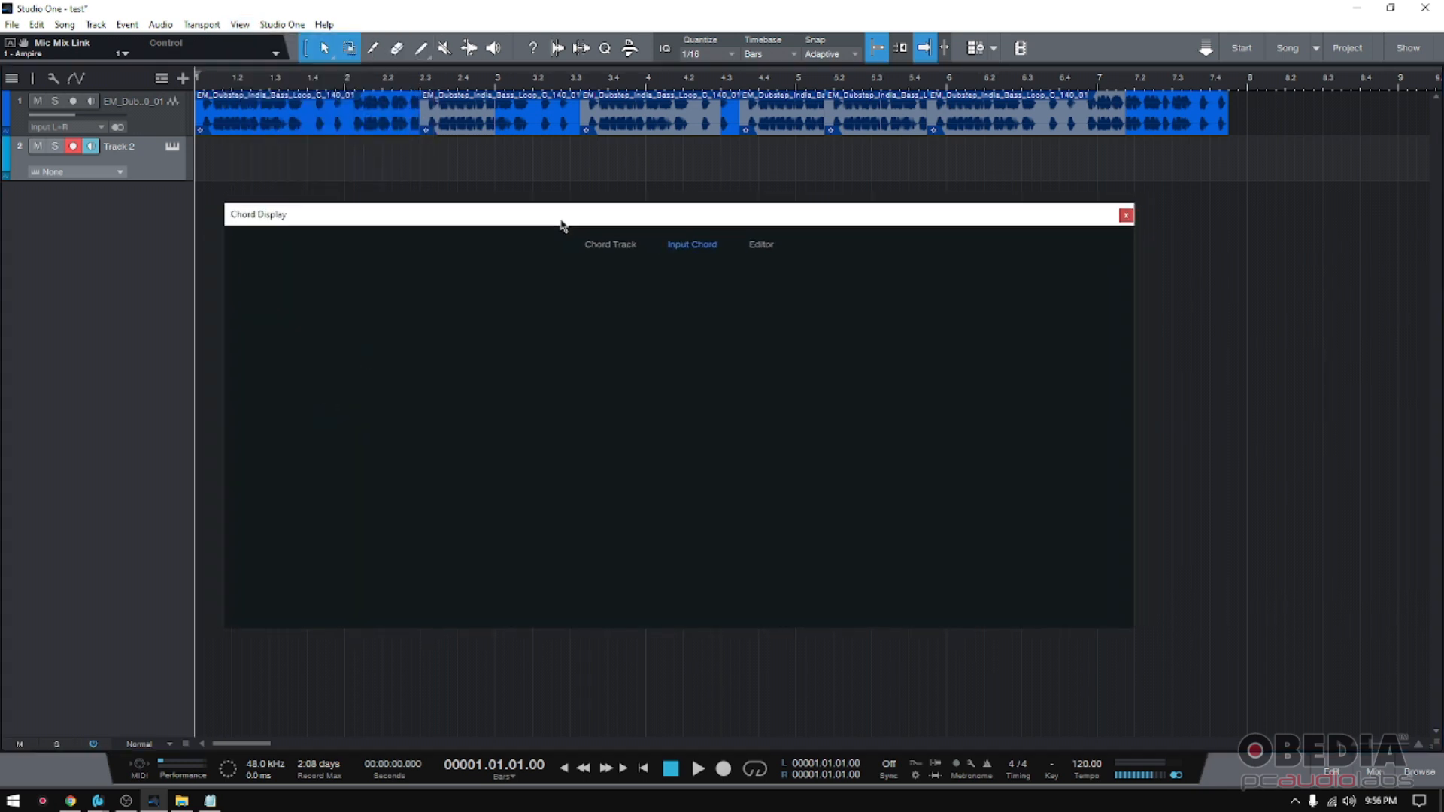